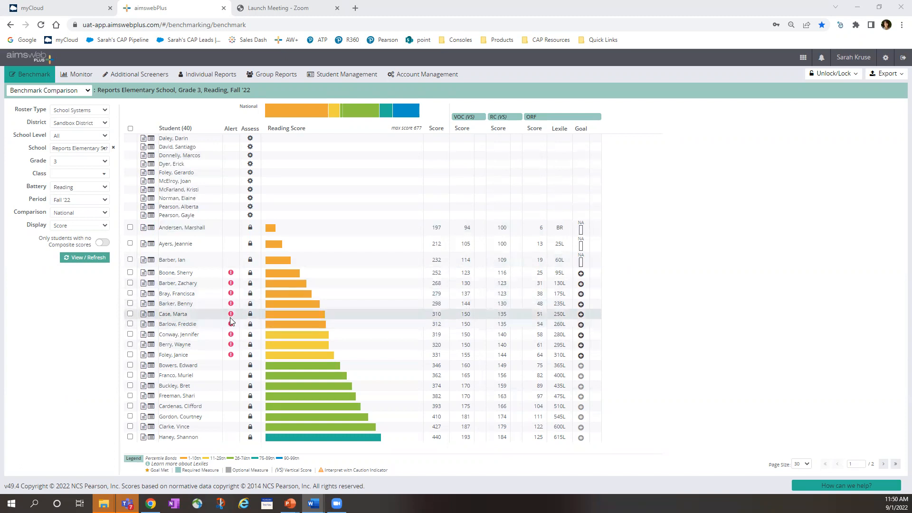
pyautogui.moveTo(271, 278)
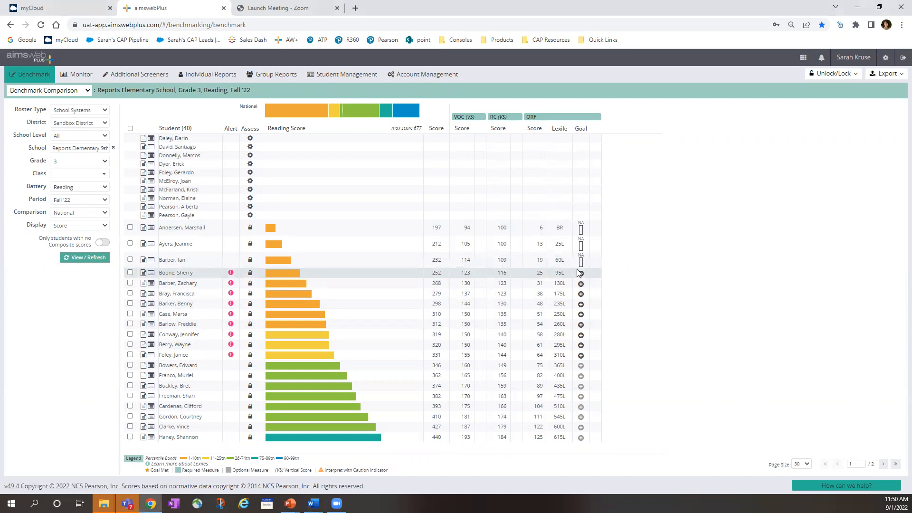
pyautogui.click(579, 273)
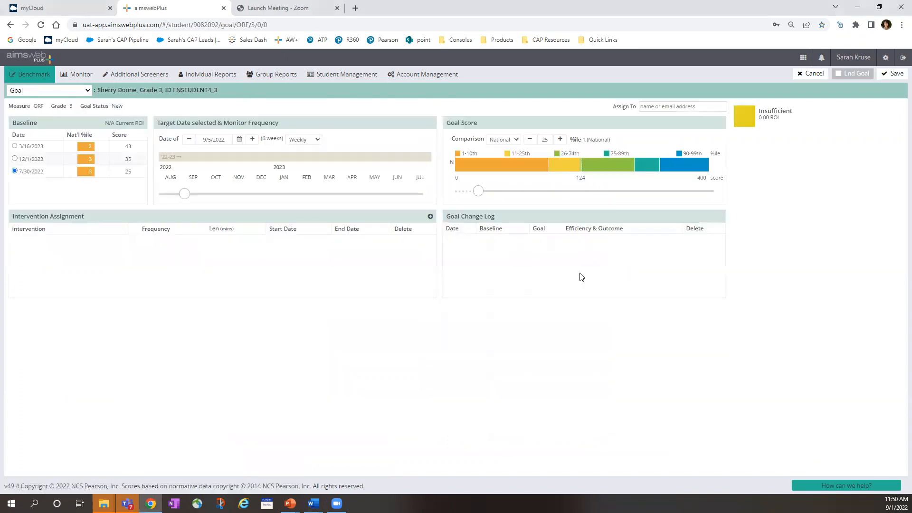
pyautogui.moveTo(514, 280)
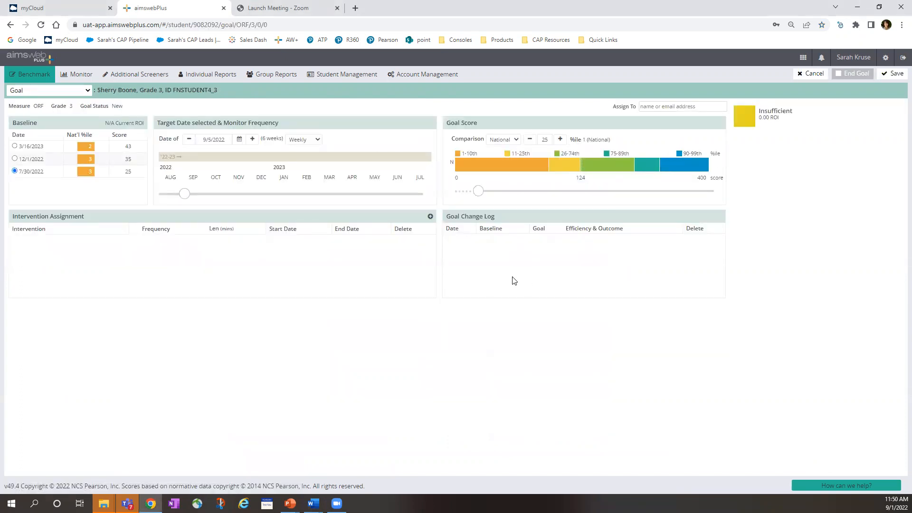
pyautogui.moveTo(41, 185)
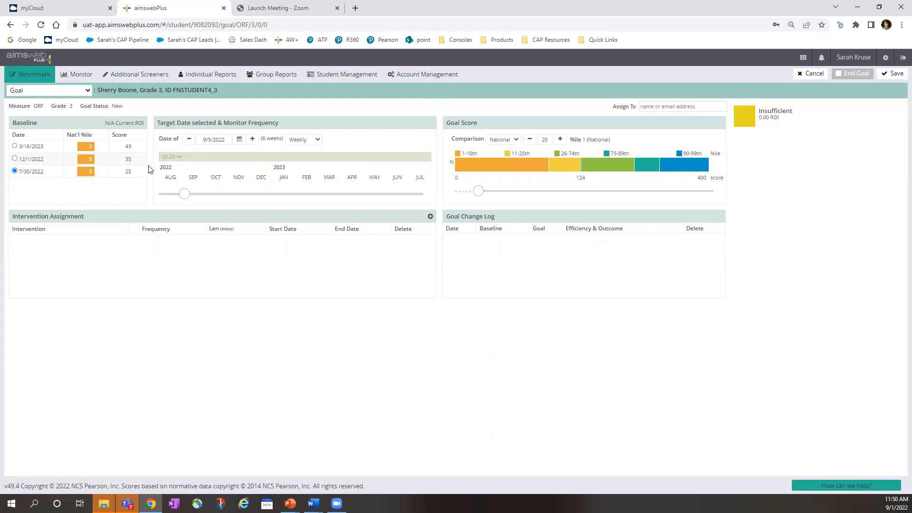
pyautogui.moveTo(194, 194)
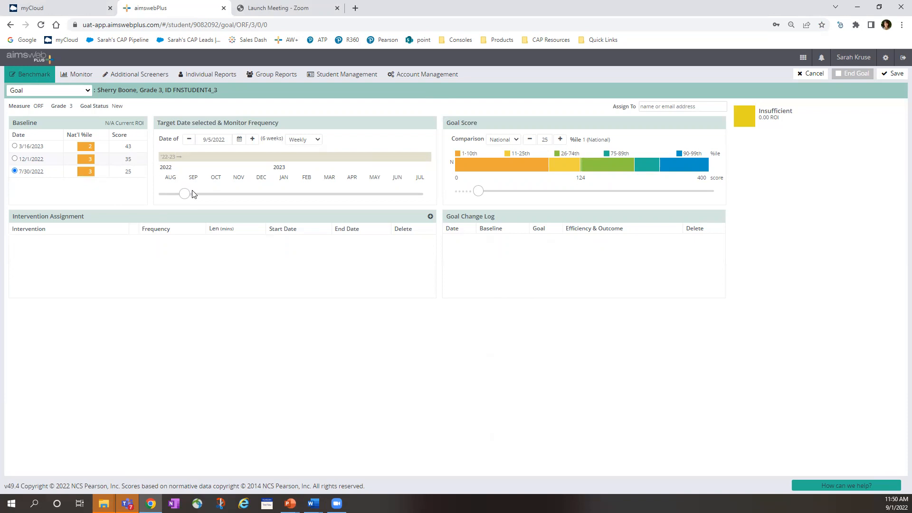
pyautogui.moveTo(185, 193)
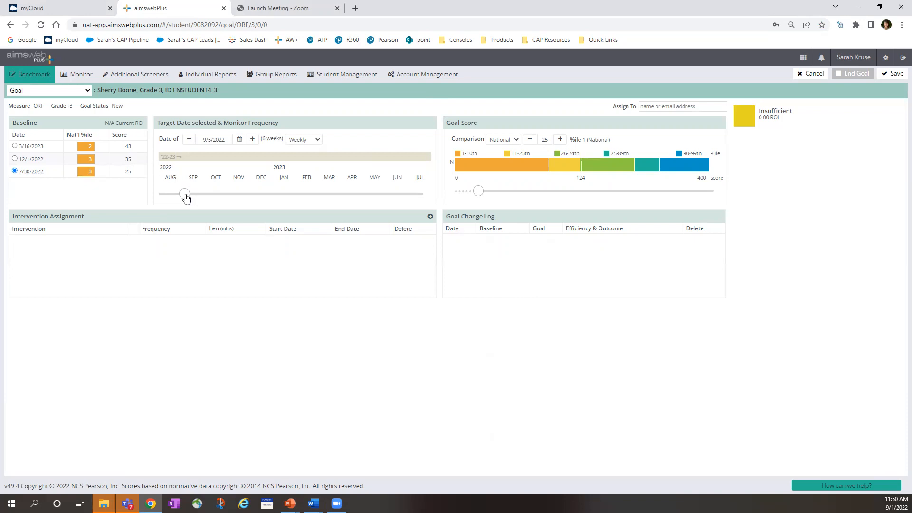
# Move the target date slider out to 12/18/2022, 20 weeks from baseline.
pyautogui.moveTo(185, 193); pyautogui.dragTo(194, 193)
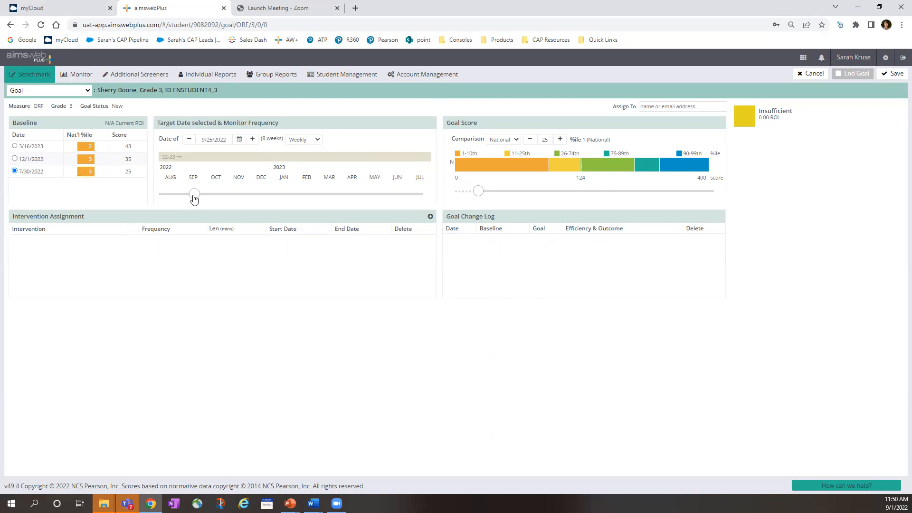
pyautogui.moveTo(194, 193); pyautogui.dragTo(255, 193)
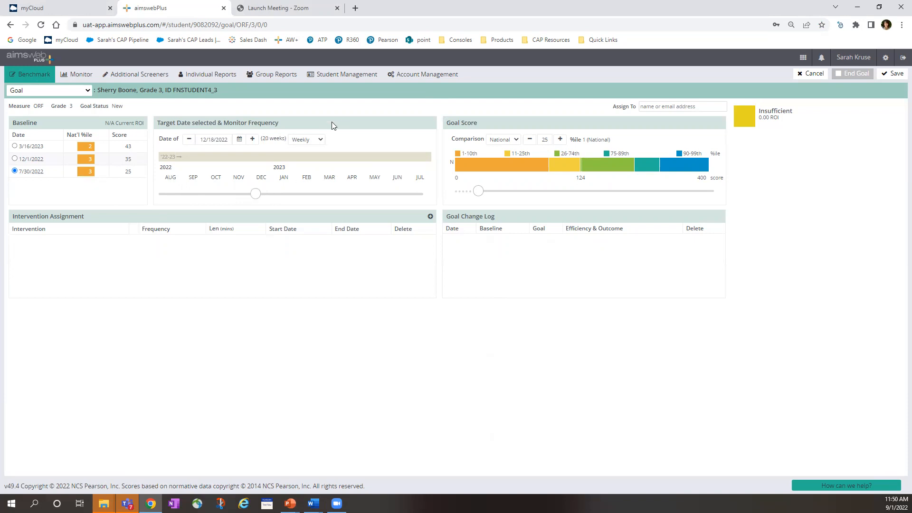
pyautogui.click(307, 138)
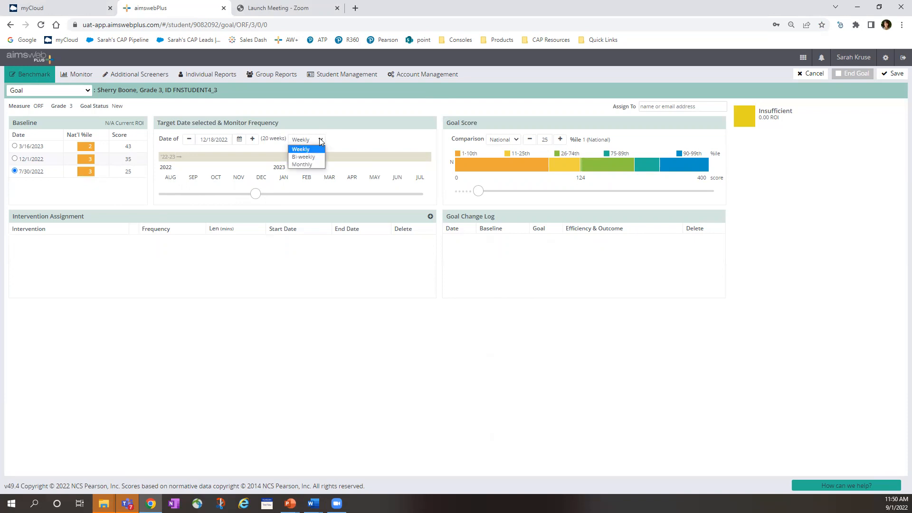
pyautogui.moveTo(319, 152)
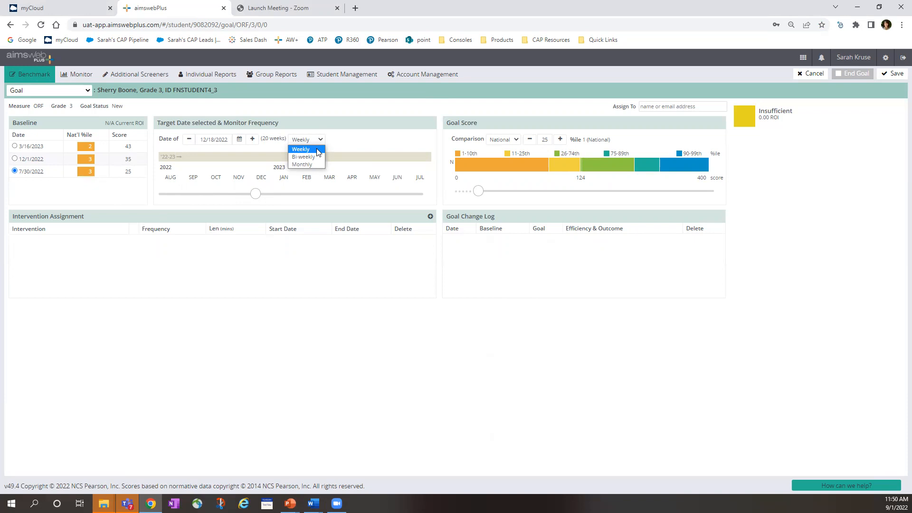
pyautogui.click(300, 149)
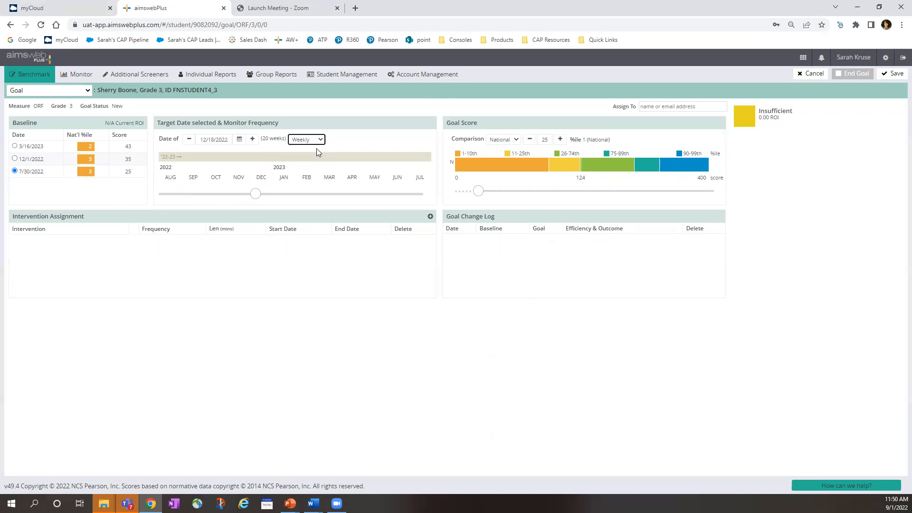
pyautogui.moveTo(578, 202)
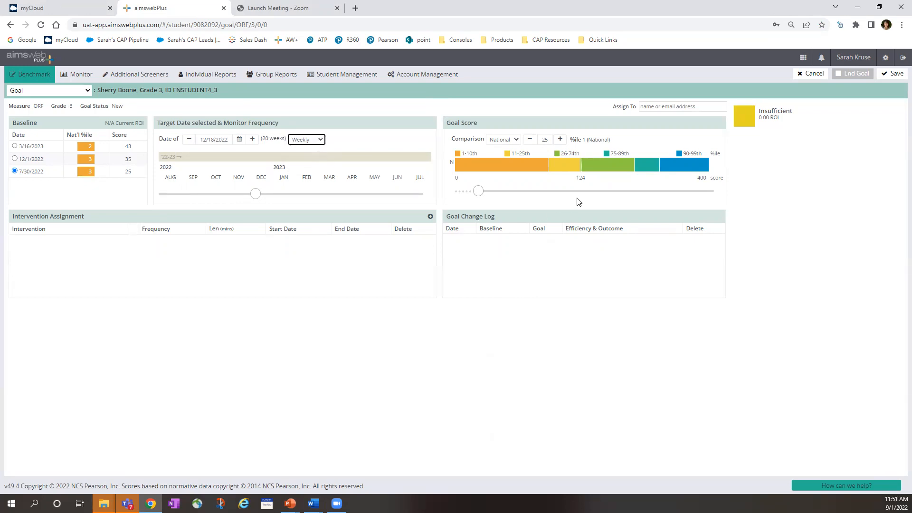
pyautogui.moveTo(768, 160)
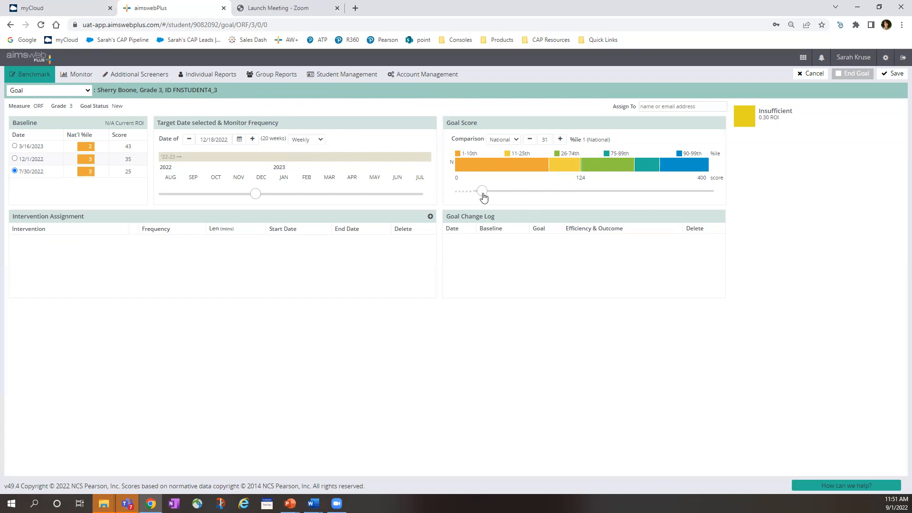
# Raise the Goal Score slider to the 49th percentile, showing Closes the Gap at 1.20 ROI.
pyautogui.moveTo(482, 191); pyautogui.dragTo(492, 191)
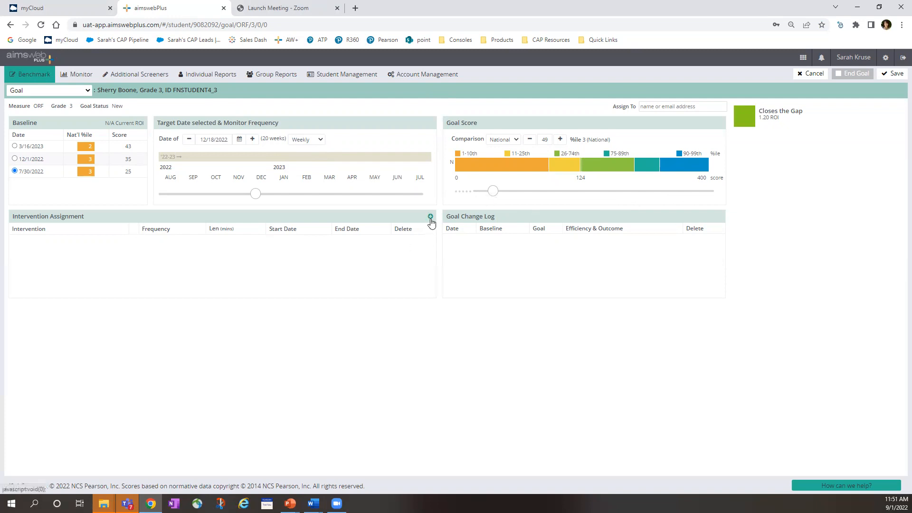
# Assign a daily 10-minute Intervention Reading starting 09/01/2022 and confirm it.
pyautogui.click(430, 217)
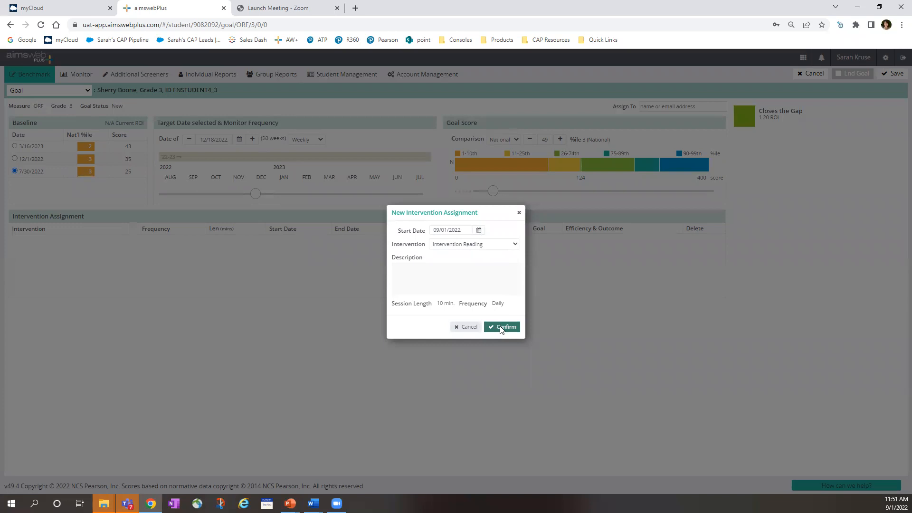
pyautogui.click(502, 326)
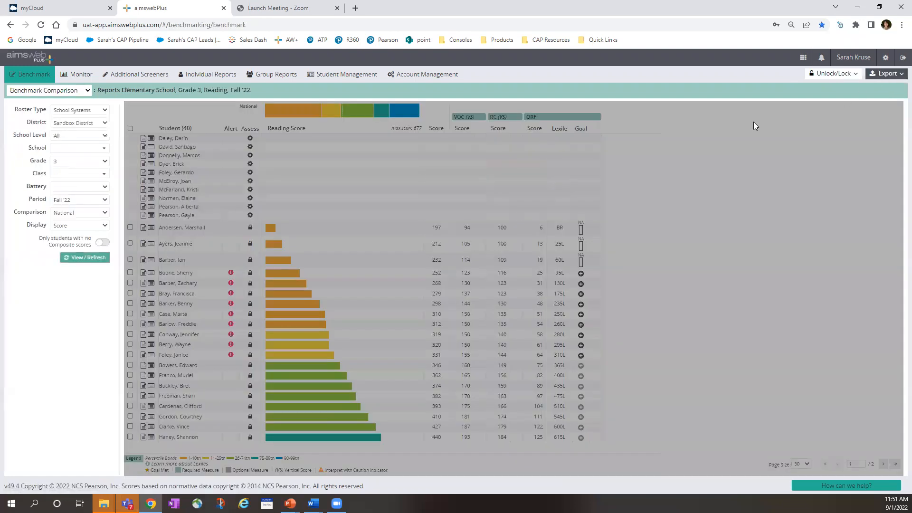
pyautogui.click(84, 258)
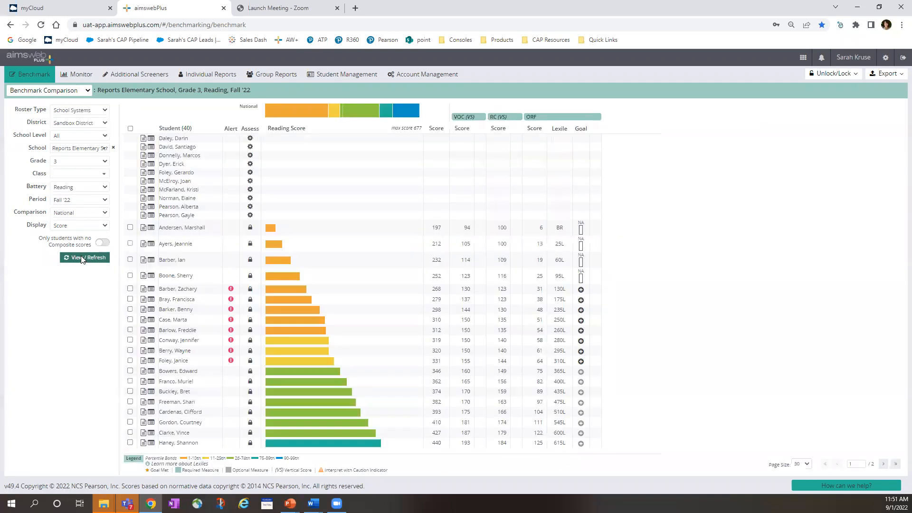
pyautogui.click(85, 257)
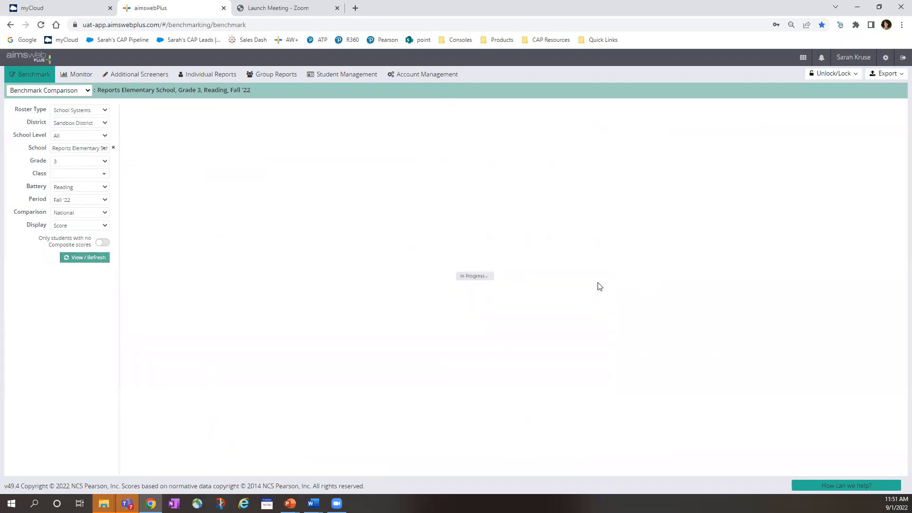
pyautogui.click(84, 258)
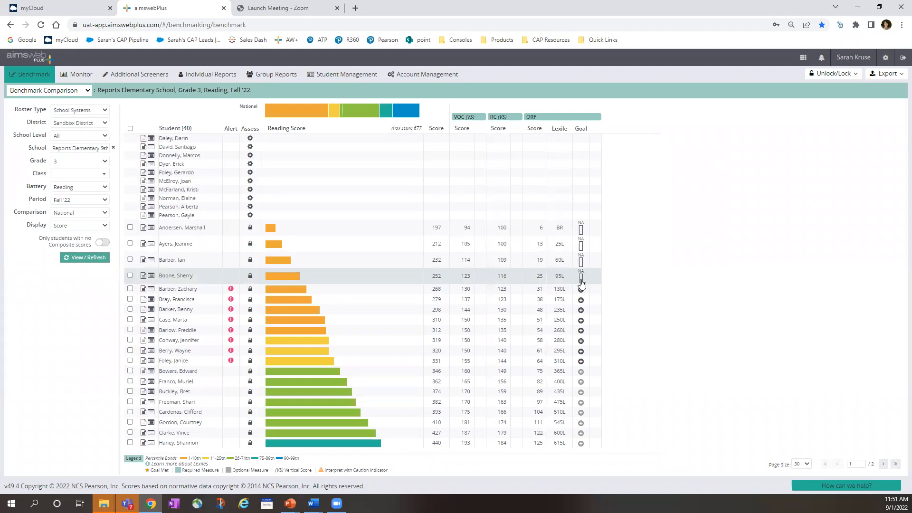